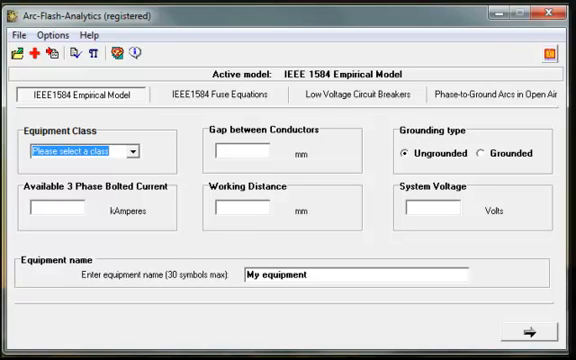
- Enter the switchgear class, grounded system, 70 kA, 20 mm gap, 500 mm distance and 600 V
left_click(82, 94)
type("20")
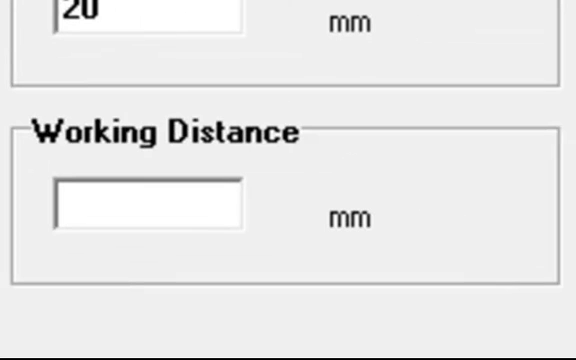
type("500")
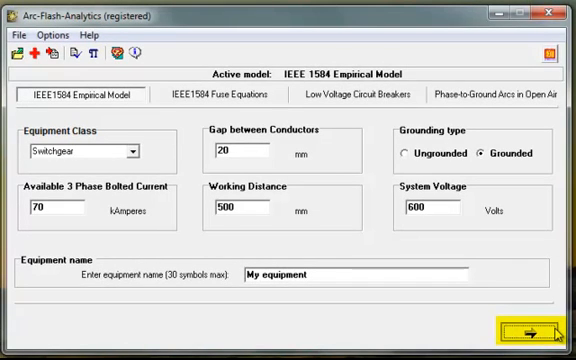
- Run the calculation to show 50.05 kA arcing current and 42.54 kA reduced current
left_click(524, 327)
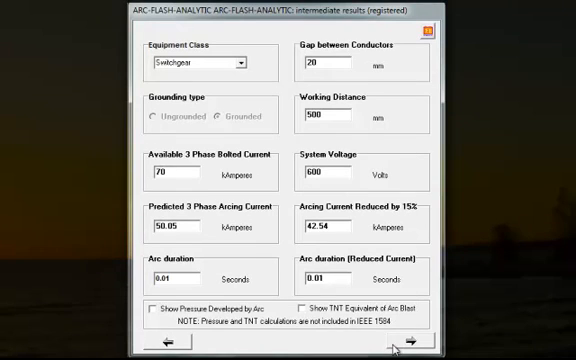
- Advance to final results: 1.31 cal/cm2, 21-inch boundary, Hazard Risk Category 1
left_click(399, 346)
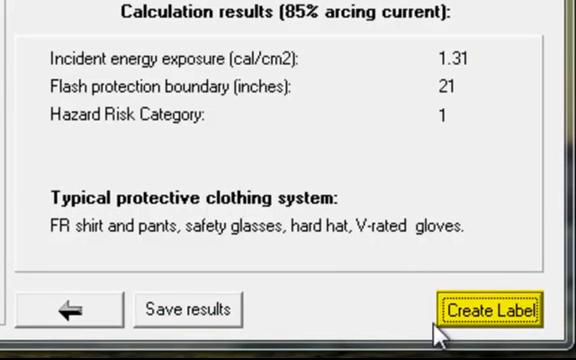
- Create the arc flash warning label and save it as a JPEG image
left_click(484, 310)
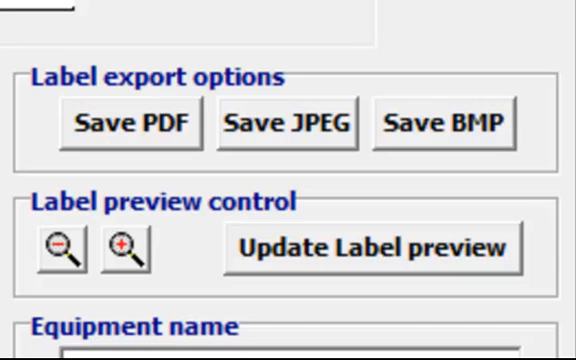
left_click(286, 124)
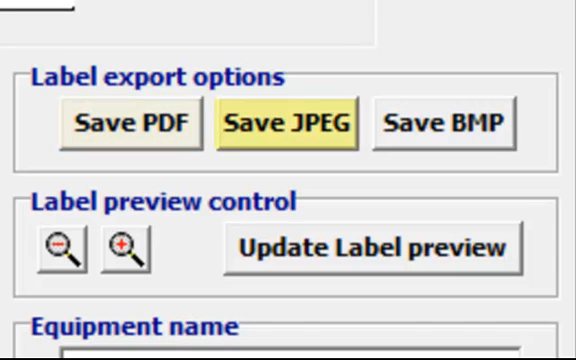
left_click(444, 123)
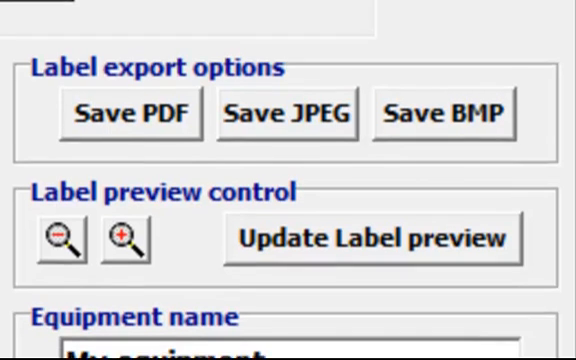
- Replace the 'My equipment' name with 'examp' in the Equipment name field
scroll("down", 3)
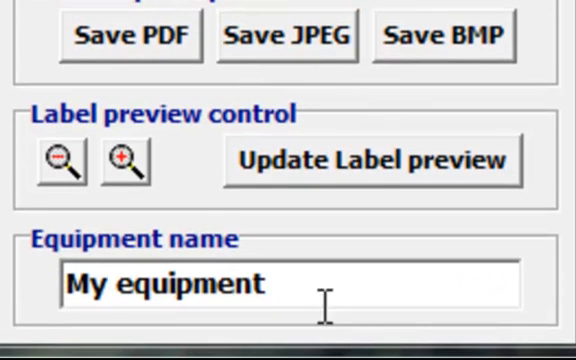
triple_click(160, 285)
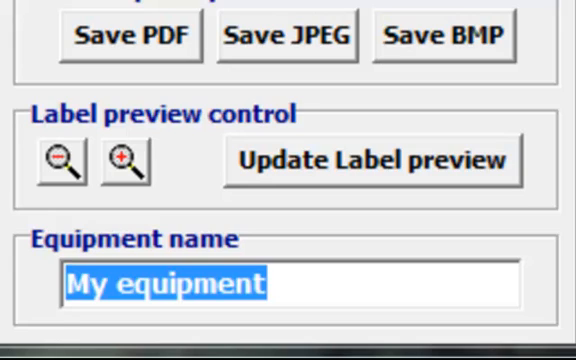
type("examp")
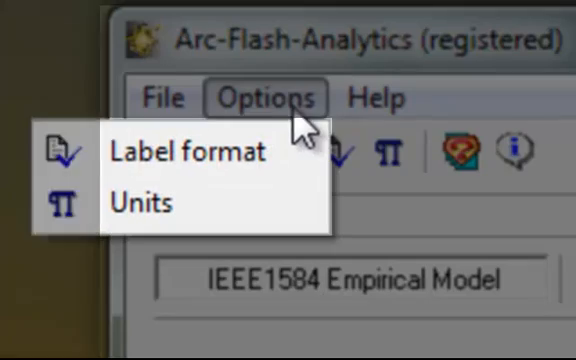
mouse_move(186, 152)
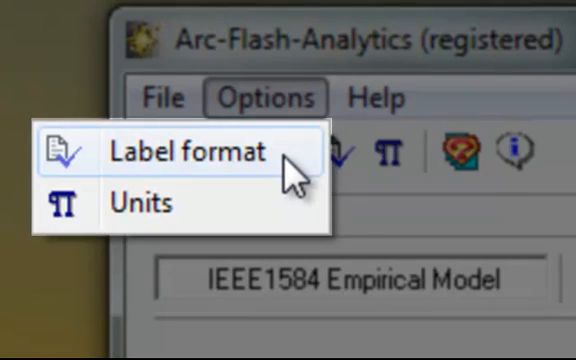
- Review the color, English, customized label format settings and save them
left_click(187, 151)
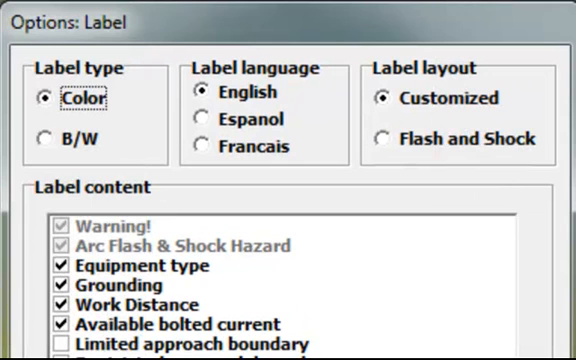
scroll("down", 3)
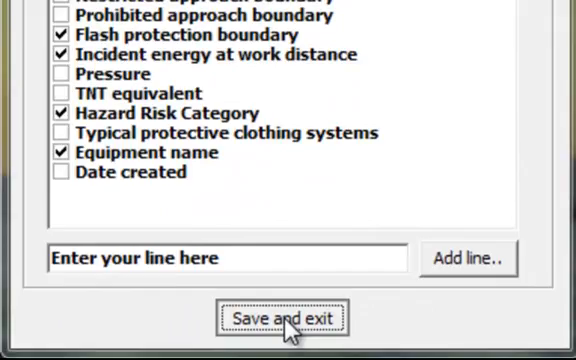
left_click(288, 317)
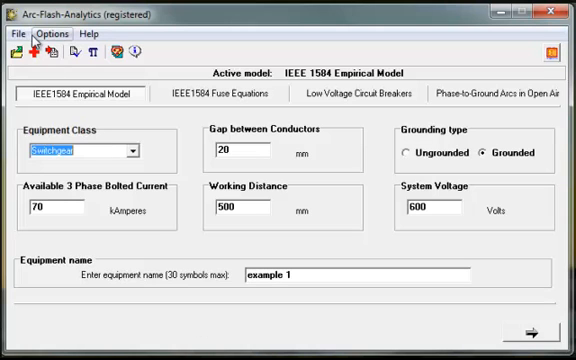
- Show the Units options: mm inputs; inches, cal/cm2, lb/ft2 and kg outputs
left_click(16, 37)
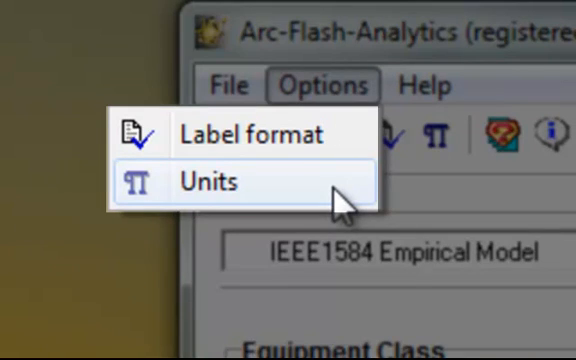
left_click(205, 181)
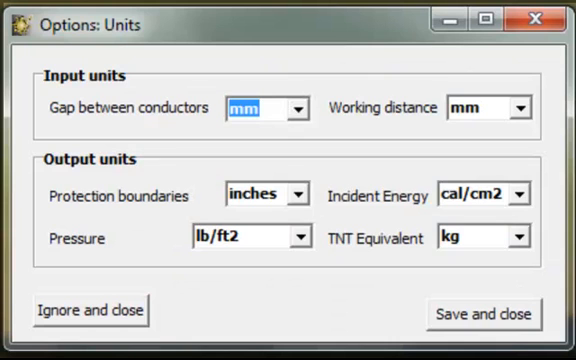